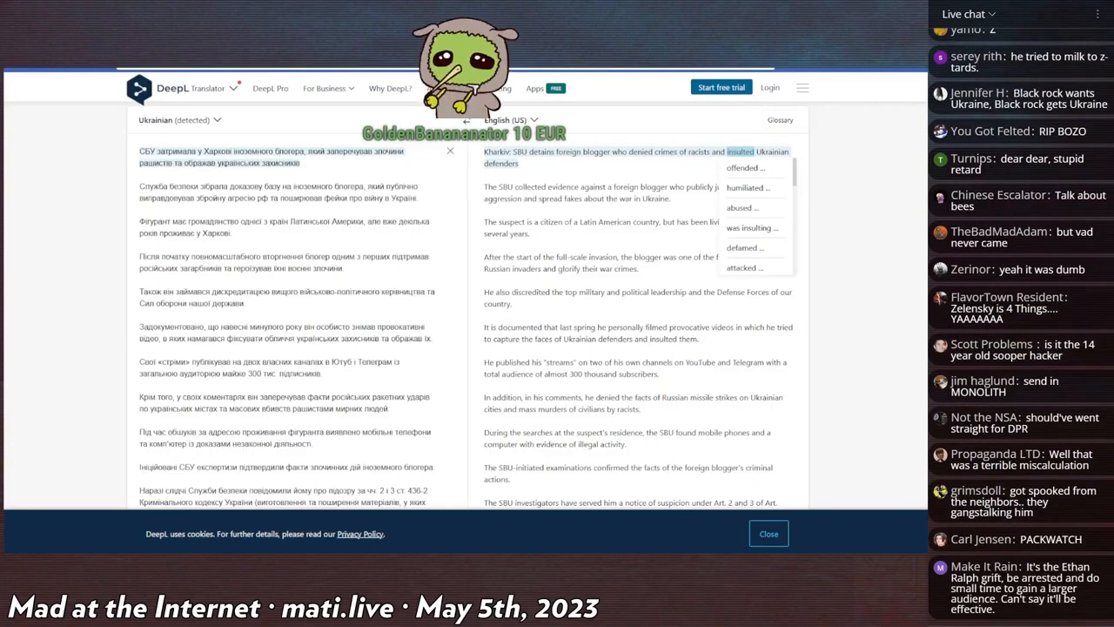
# Return to the Kiwi Farms thread post with its embedded clips.
pyautogui.scroll(-3)
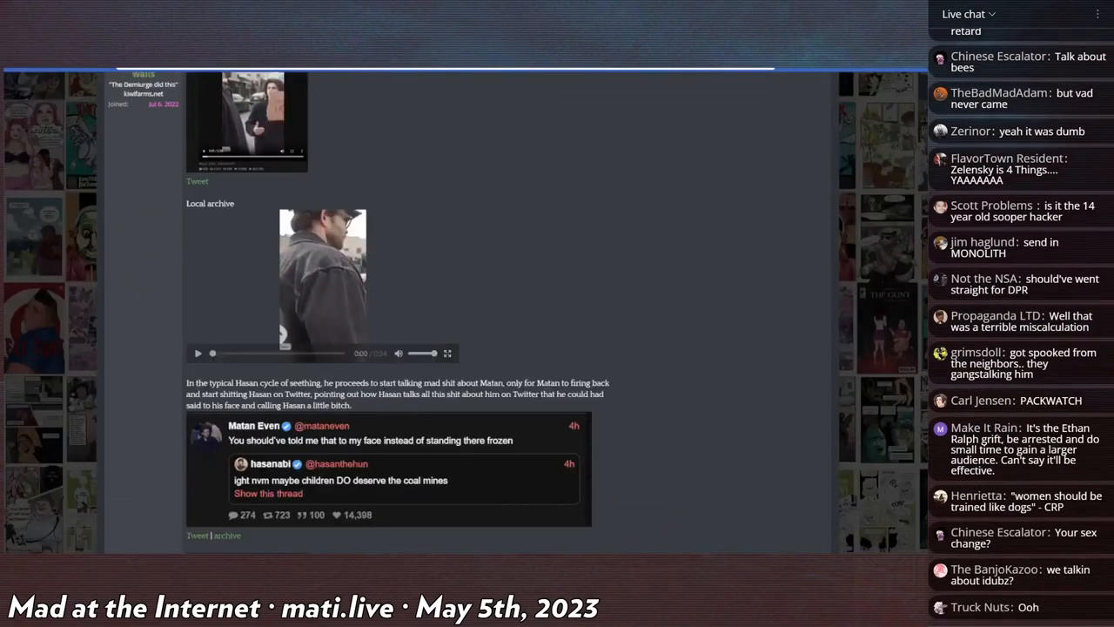
# Play the local archive clip of the woman in the red jacket through to its end.
pyautogui.click(447, 352)
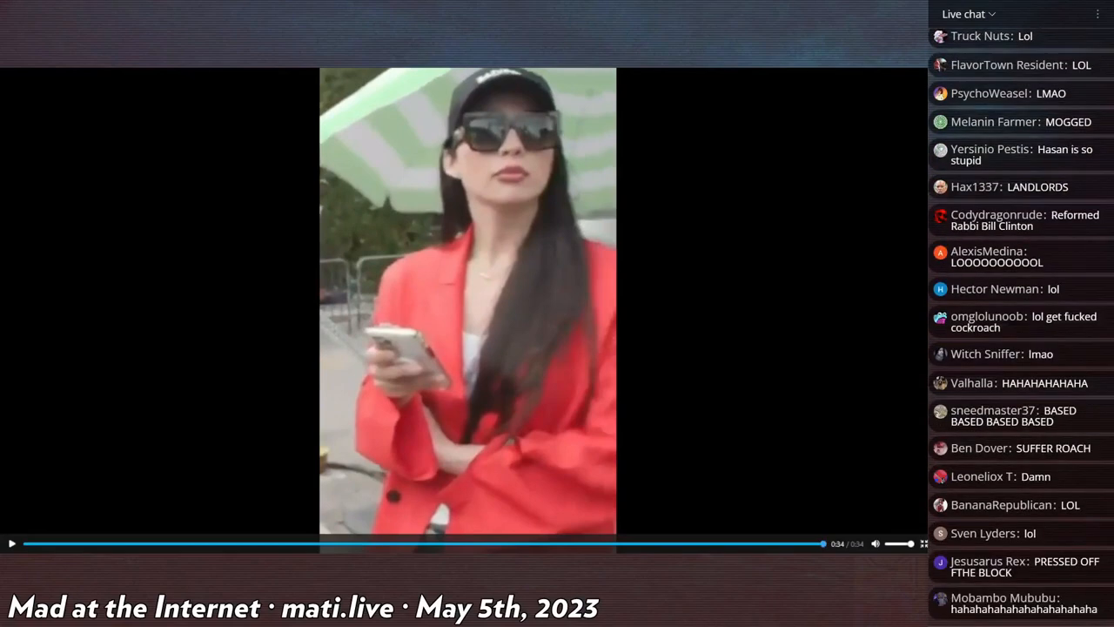
pyautogui.scroll(-3)
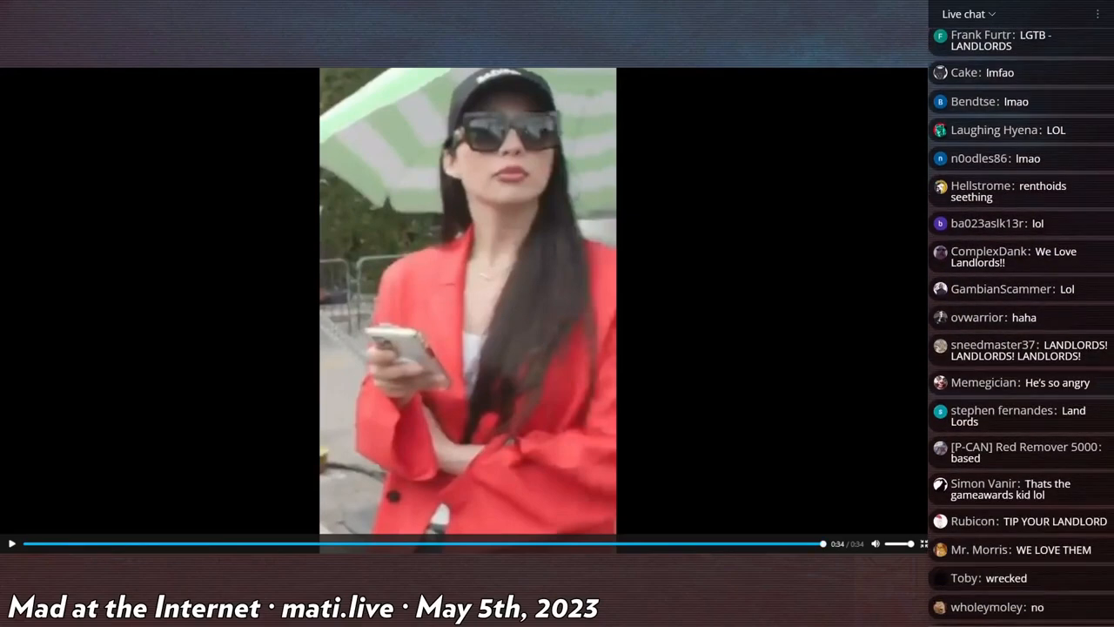
pyautogui.scroll(-3)
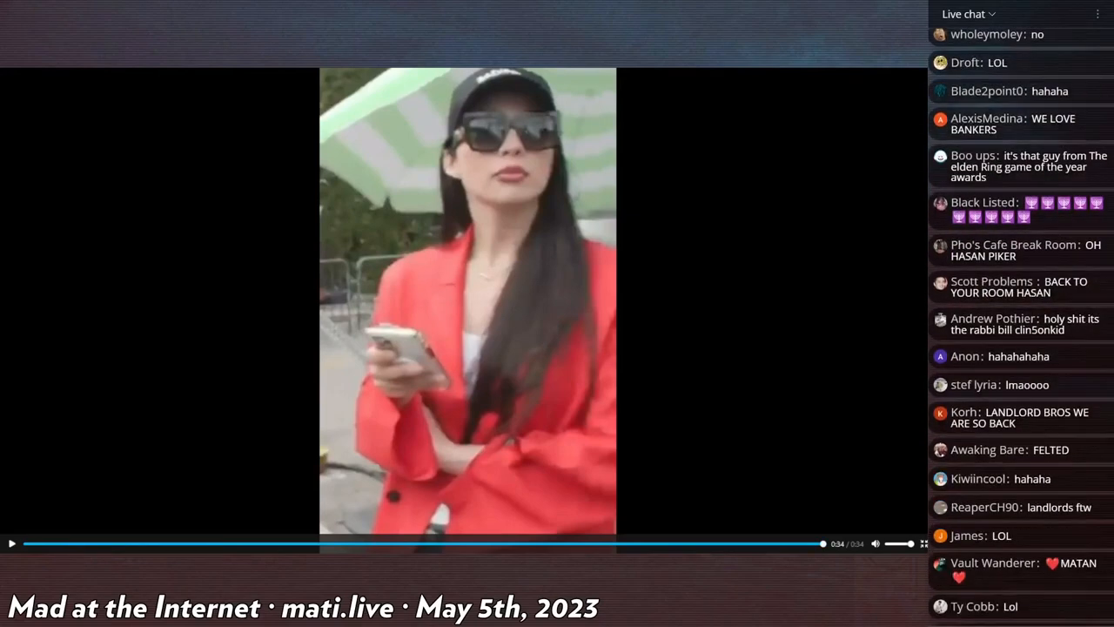
pyautogui.scroll(-3)
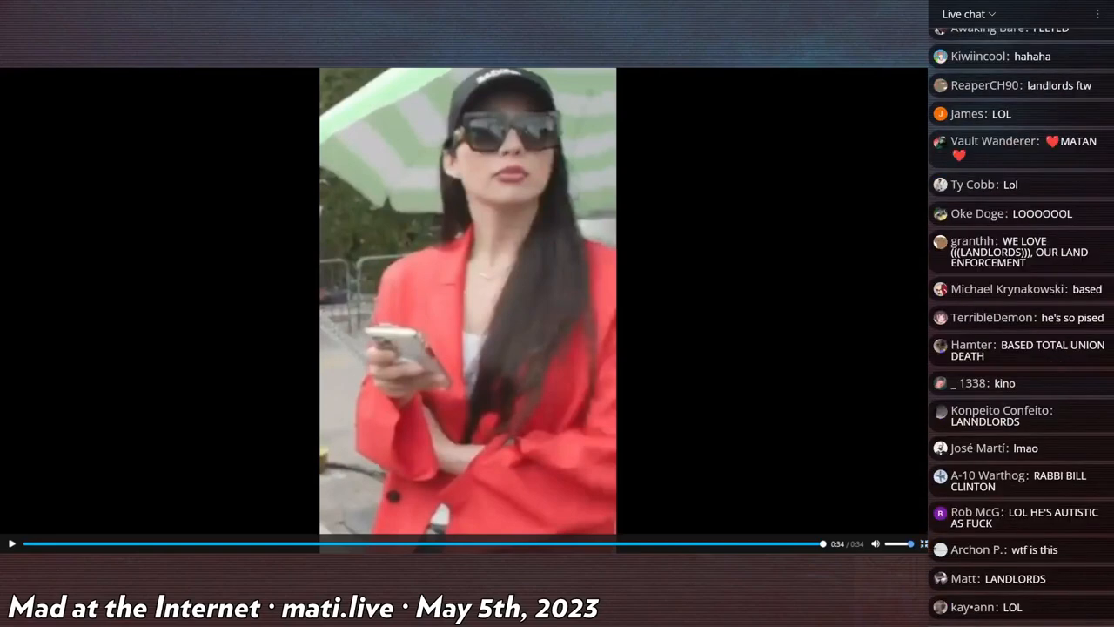
pyautogui.scroll(-3)
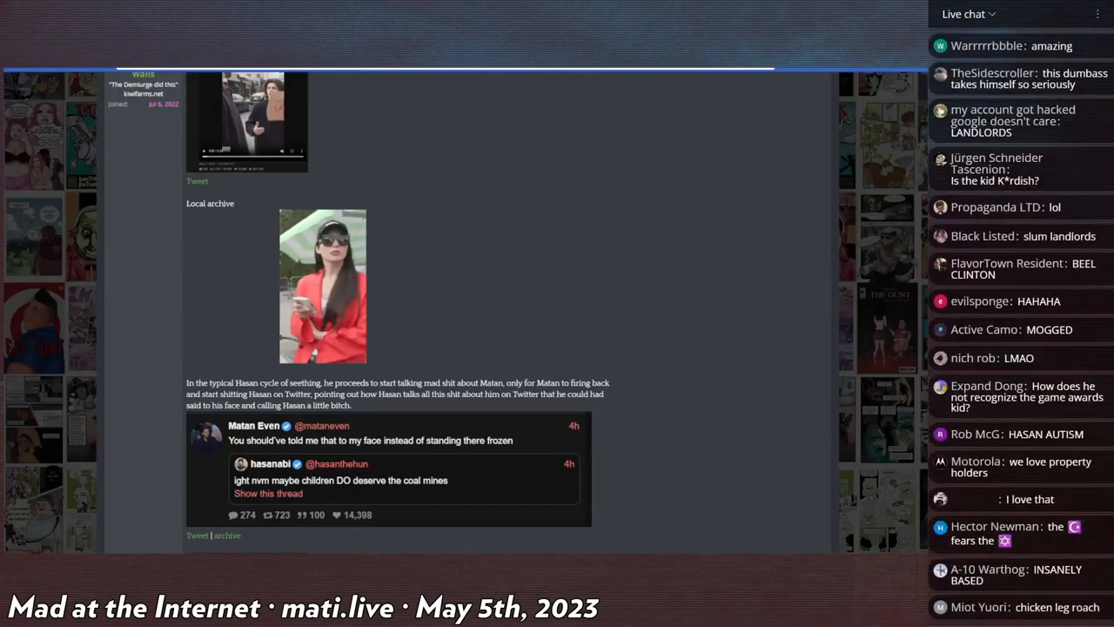
# Scroll down the post past the embedded tweet to the screenshot attachments.
pyautogui.scroll(-3)
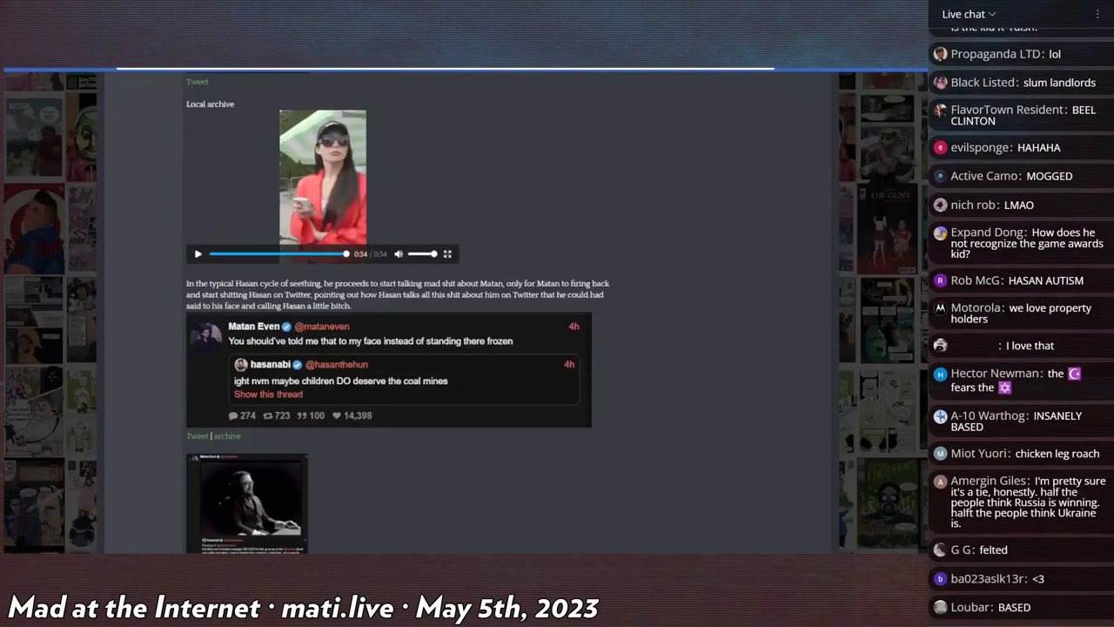
pyautogui.scroll(-3)
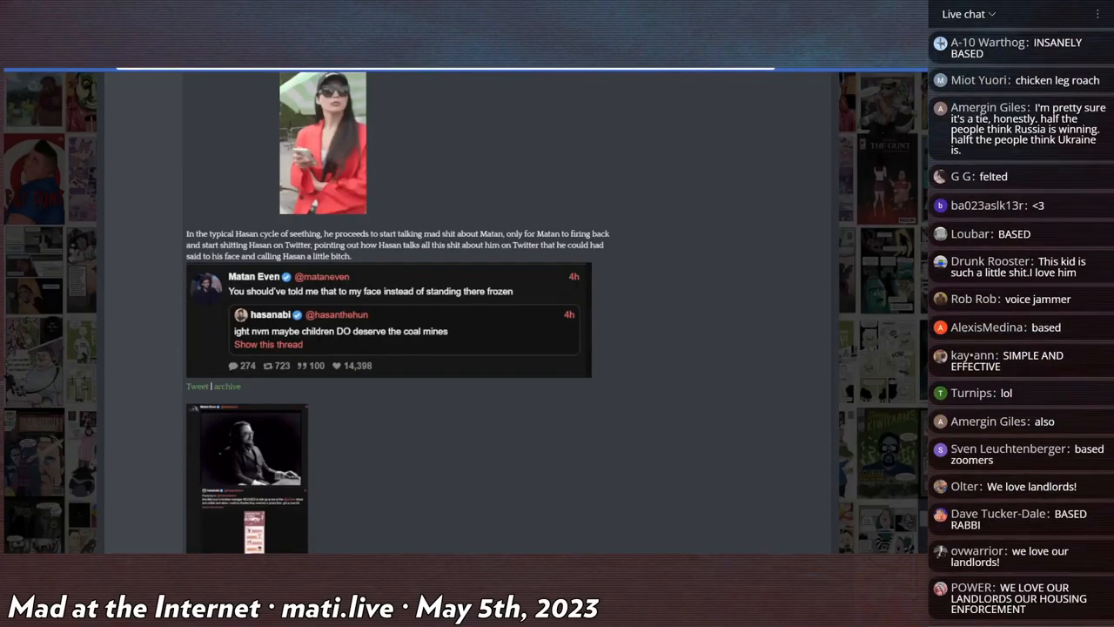
pyautogui.scroll(-3)
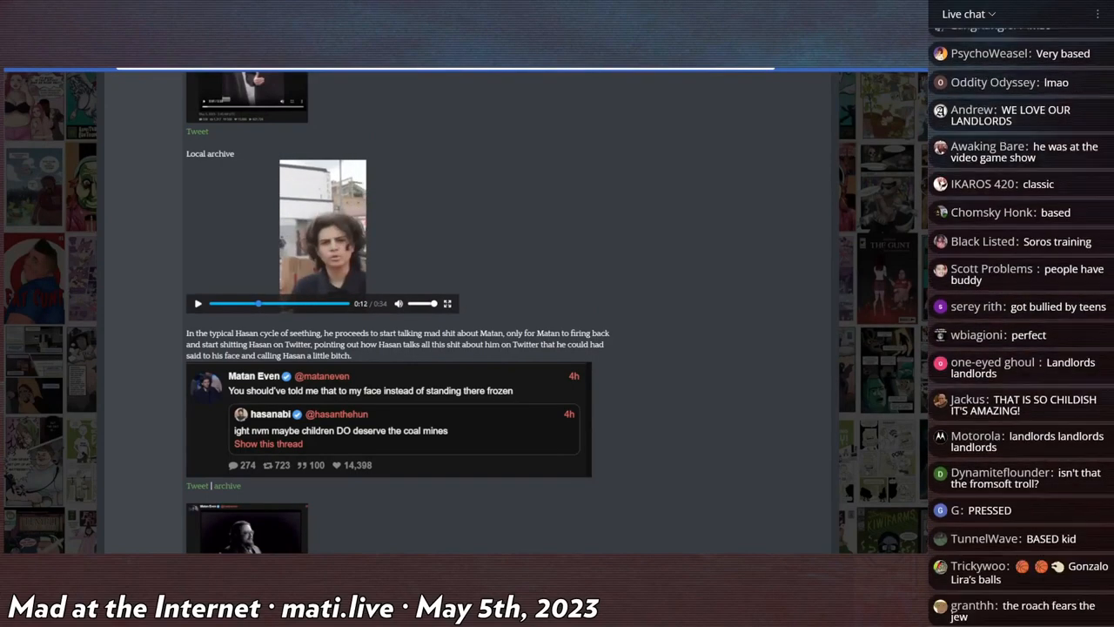
pyautogui.scroll(-3)
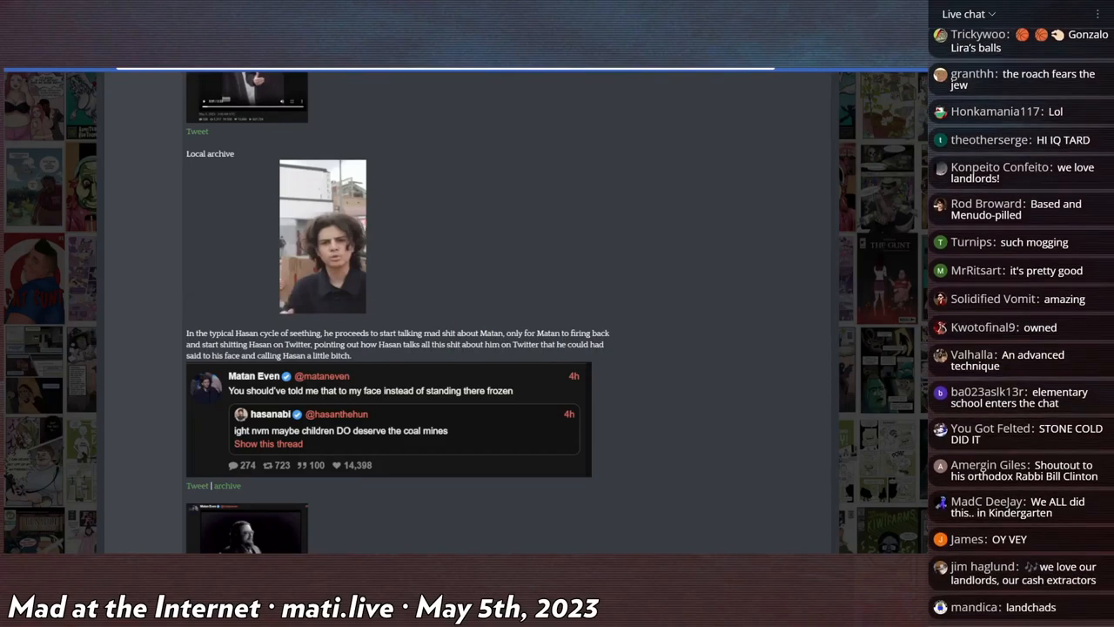
pyautogui.scroll(-3)
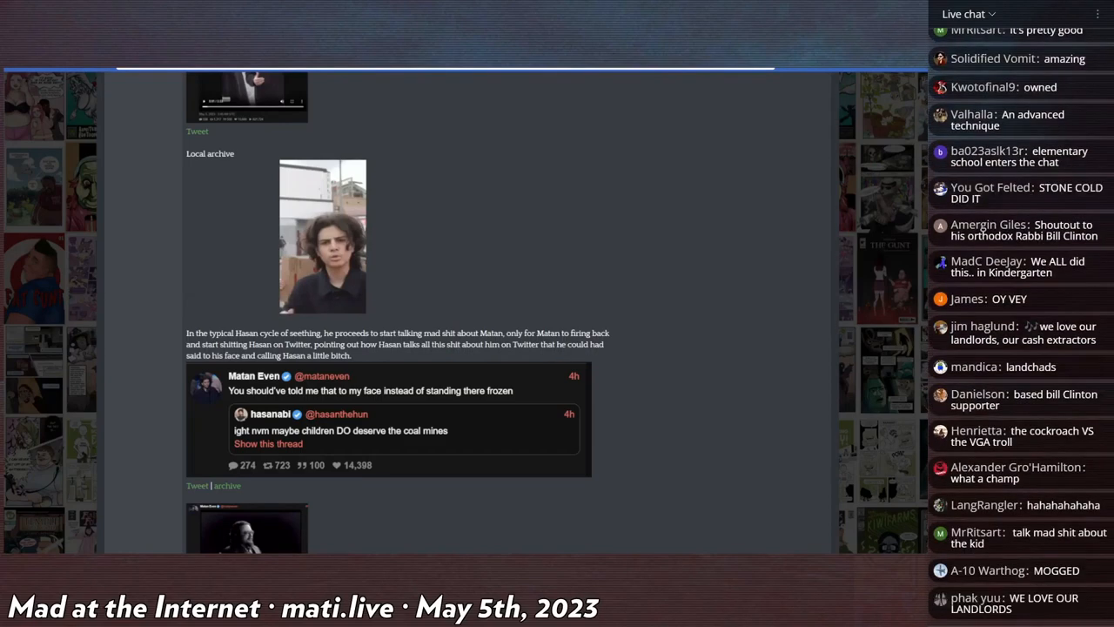
pyautogui.scroll(-3)
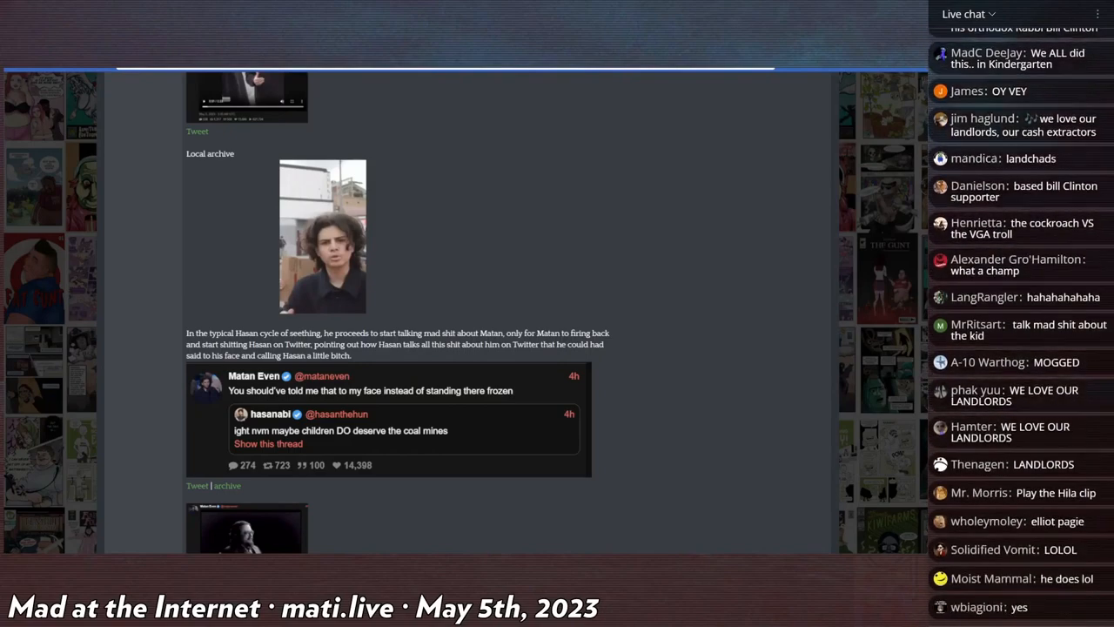
pyautogui.scroll(-3)
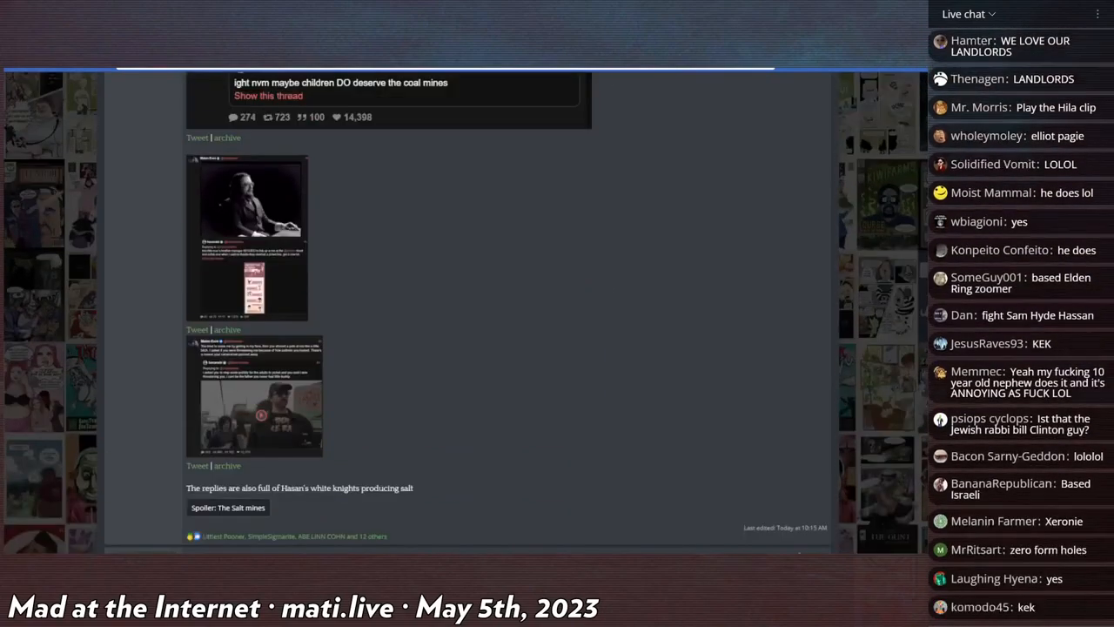
# View the Matan Even tweet screenshot with the video still in the lightbox gallery.
pyautogui.click(247, 236)
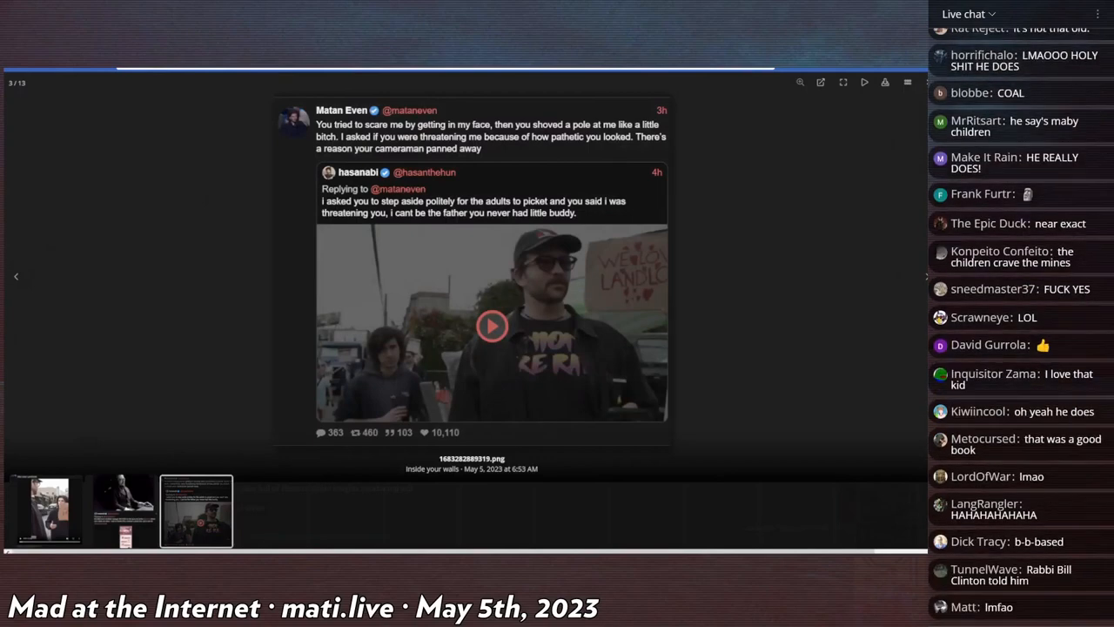
pyautogui.scroll(-3)
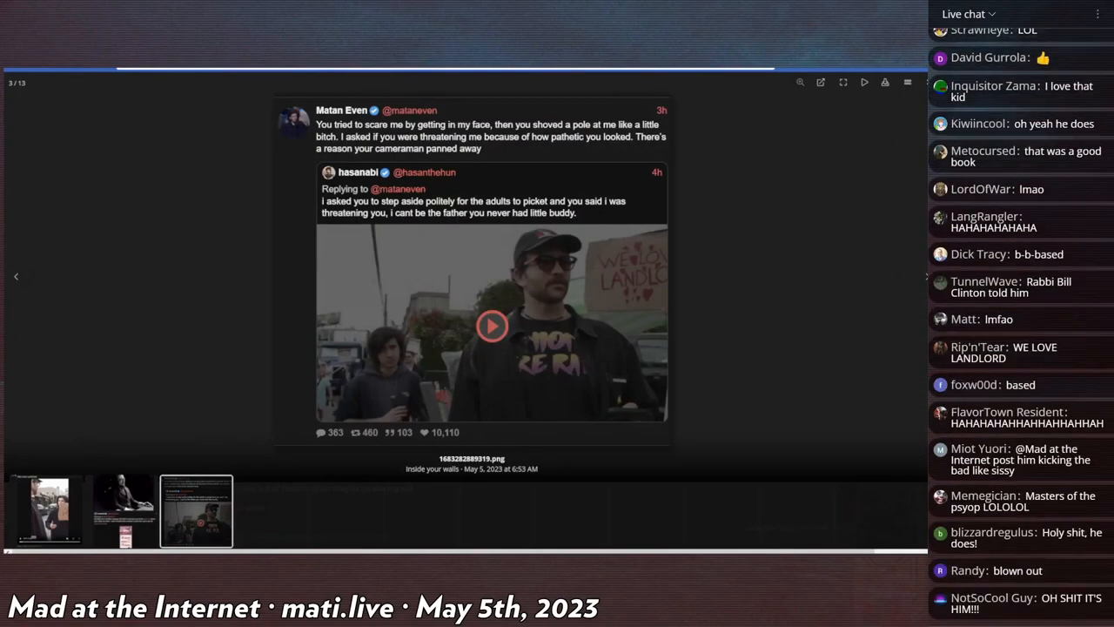
pyautogui.scroll(-3)
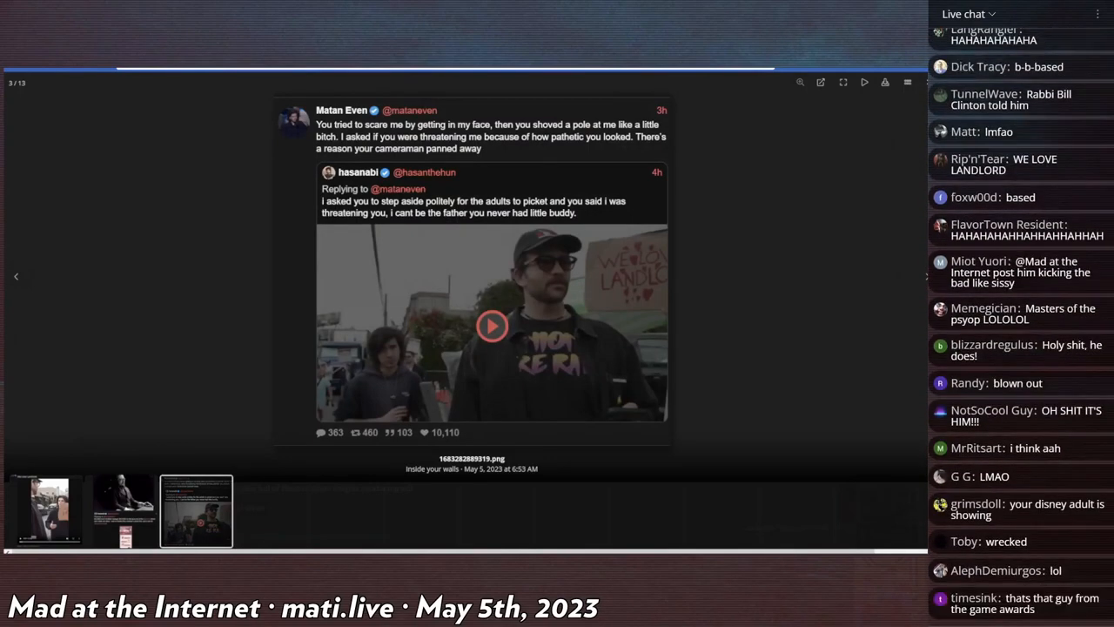
pyautogui.scroll(-3)
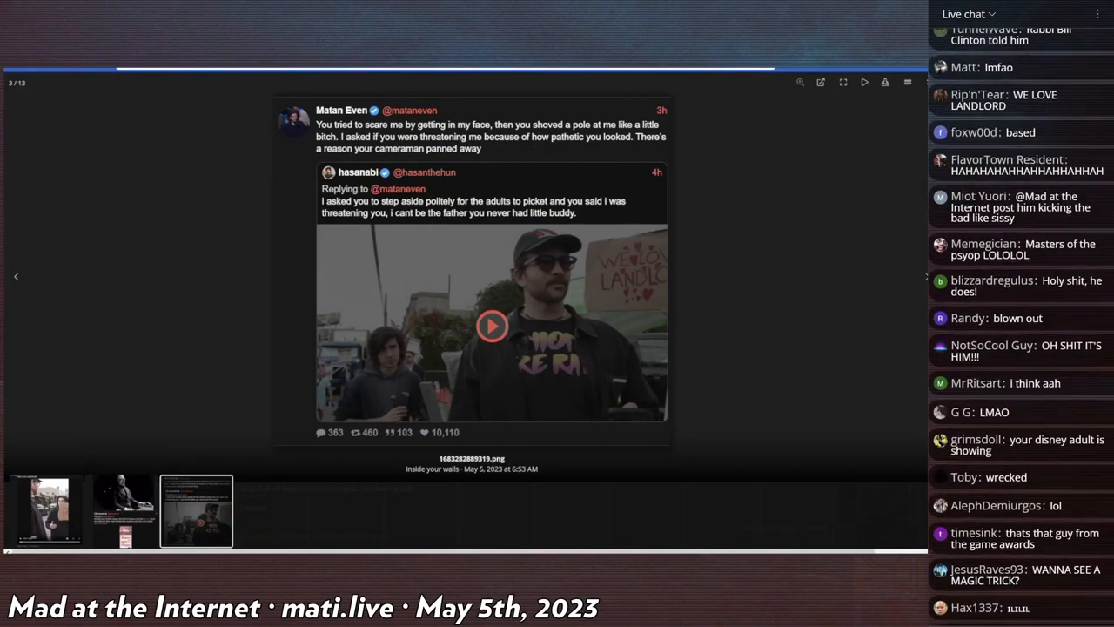
pyautogui.scroll(-3)
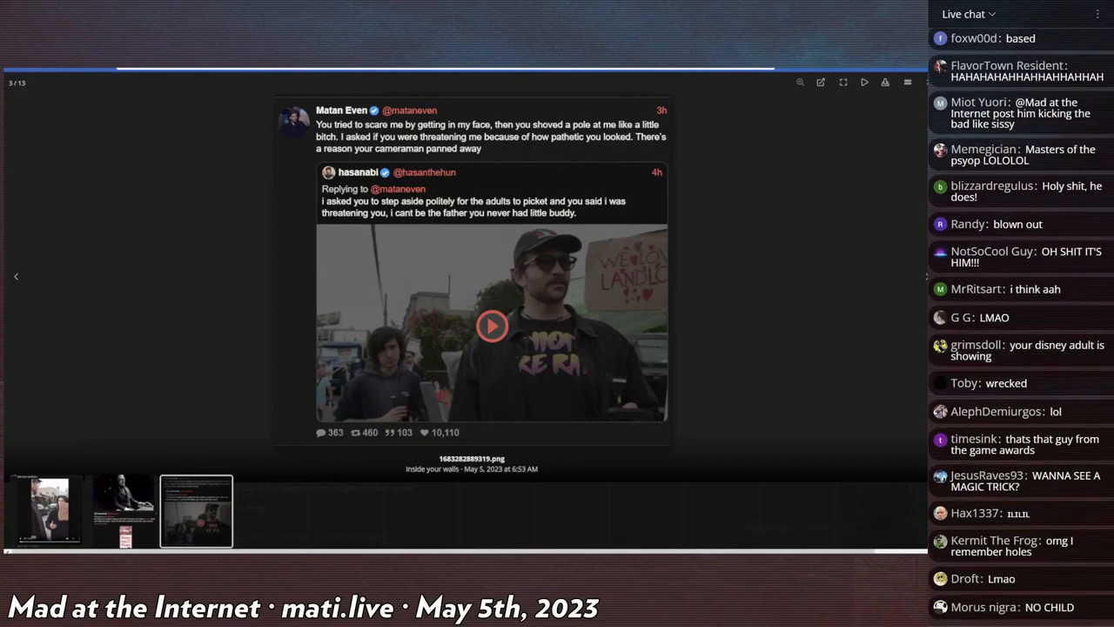
pyautogui.scroll(-3)
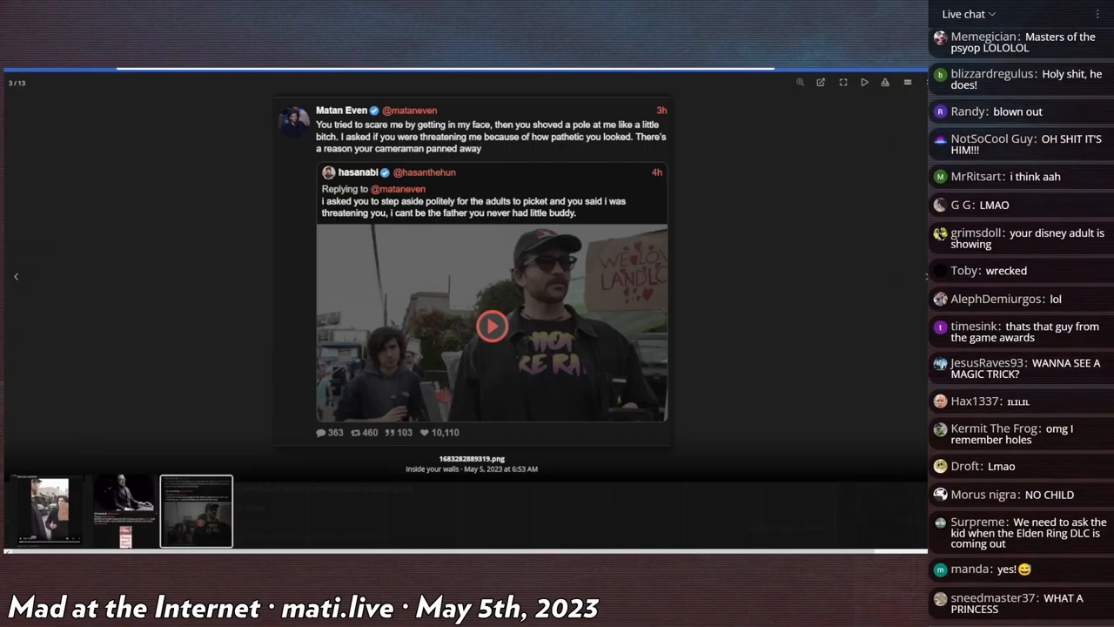
pyautogui.scroll(-3)
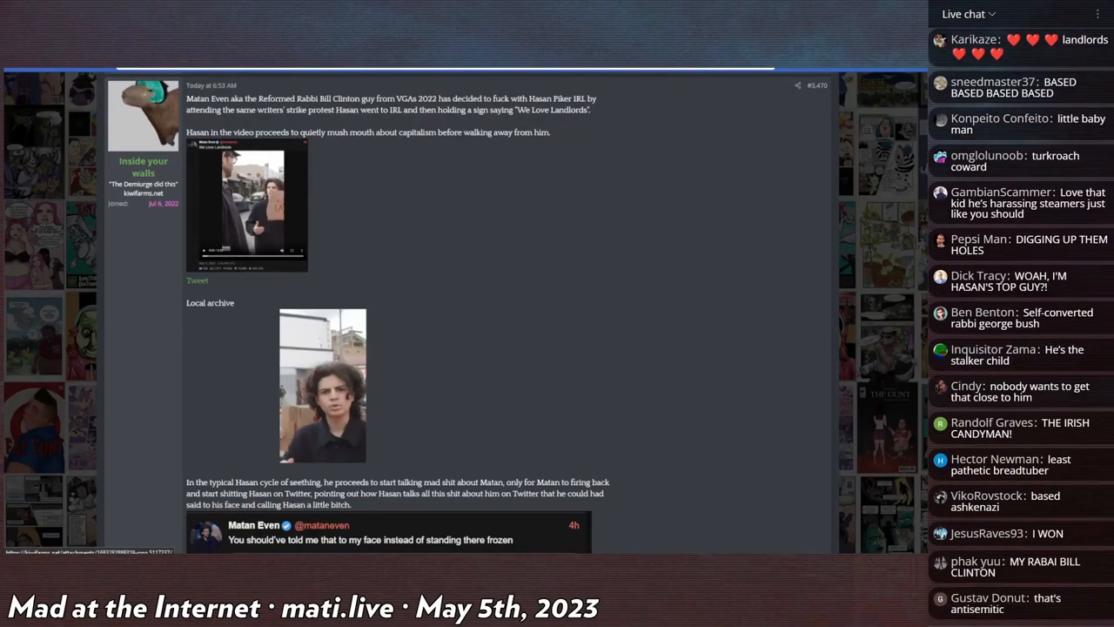
# Scroll back through the post to its embedded clip, archive still and quoted tweet.
pyautogui.scroll(-3)
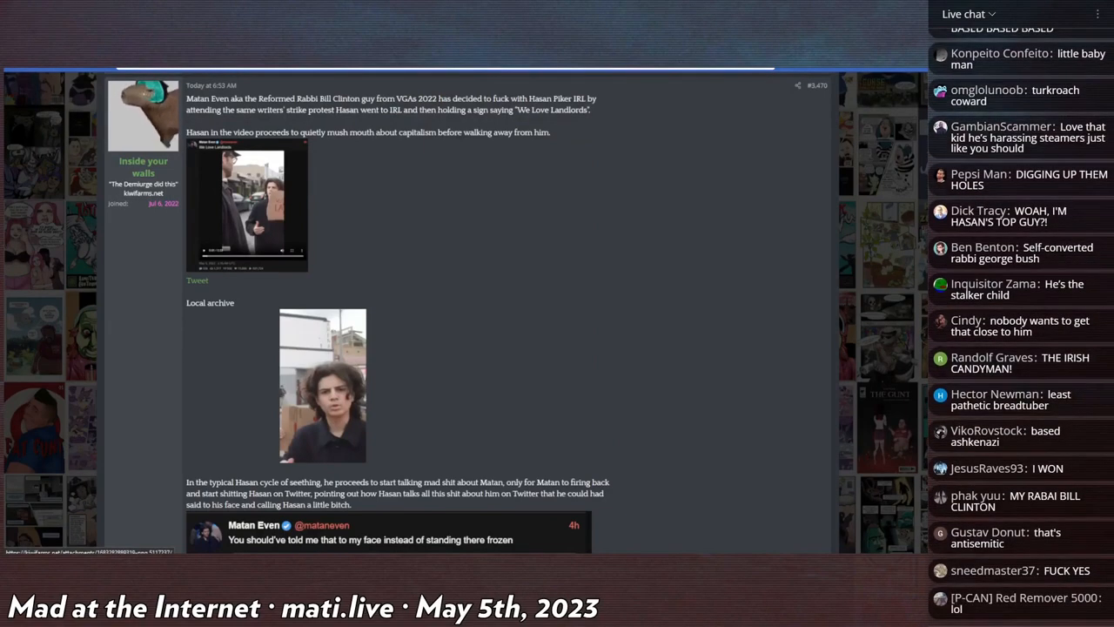
pyautogui.scroll(-3)
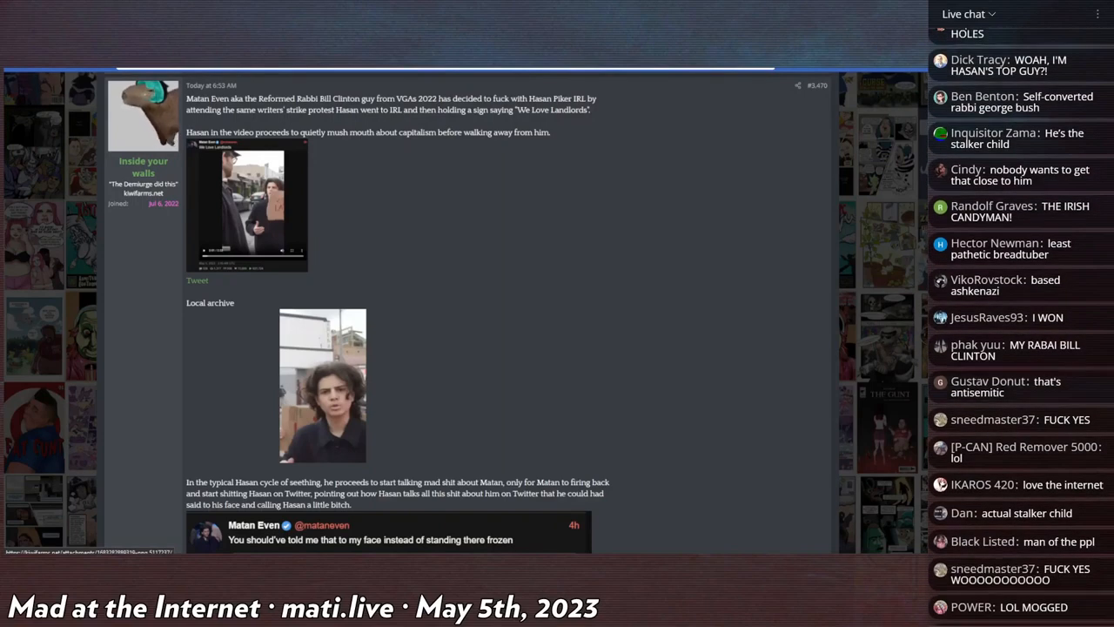
pyautogui.scroll(-3)
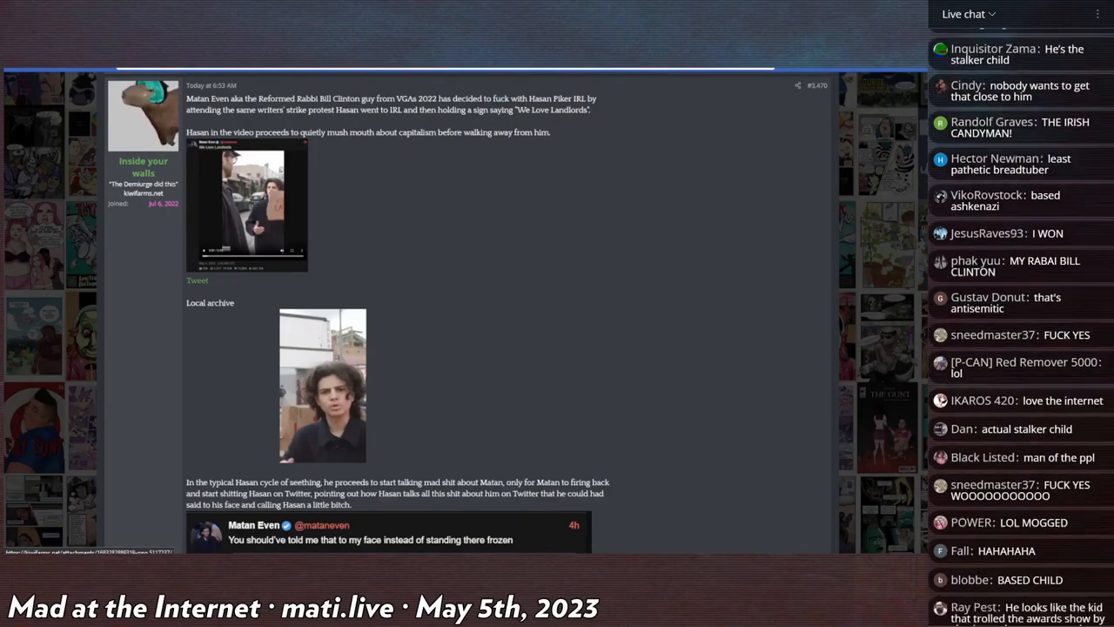
pyautogui.scroll(-3)
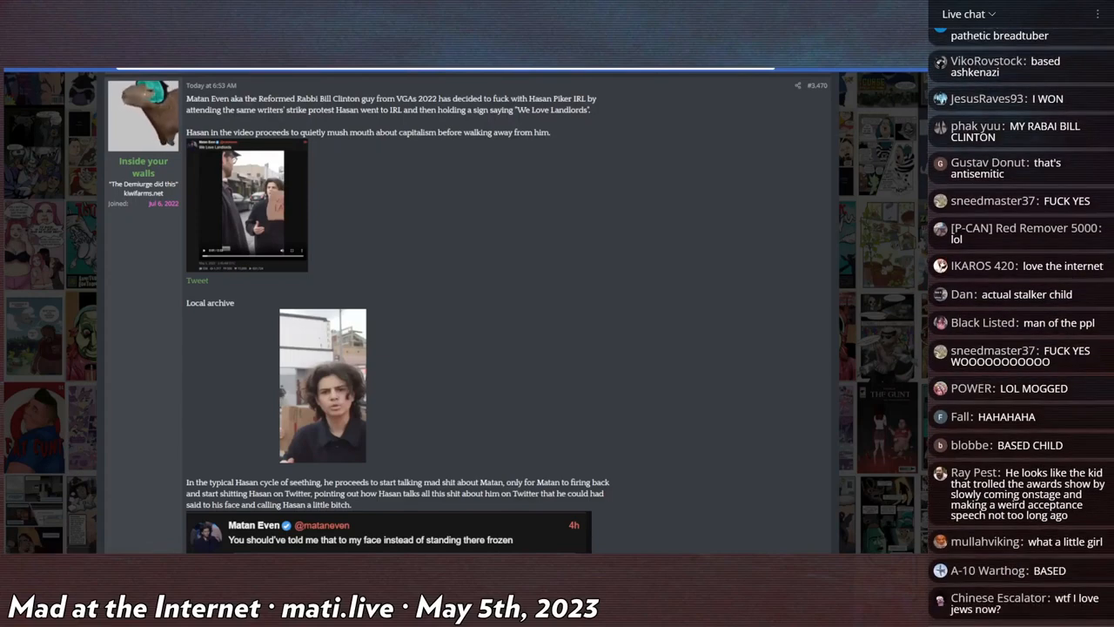